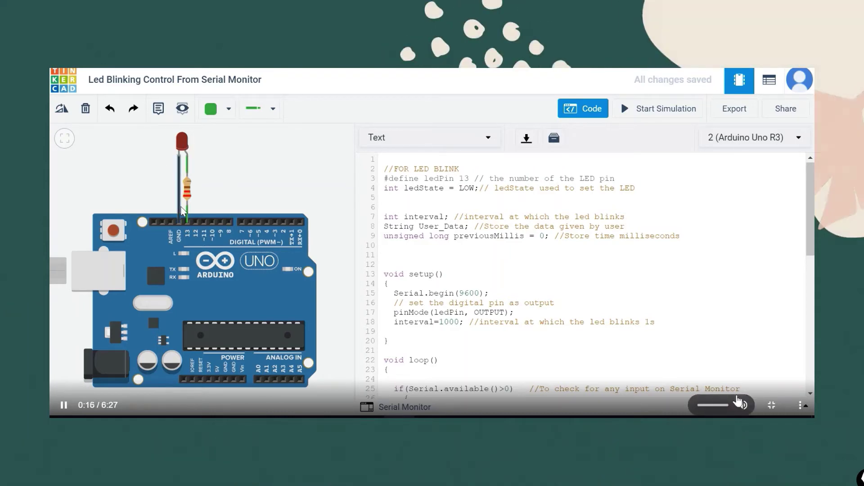
mouse_move(183, 218)
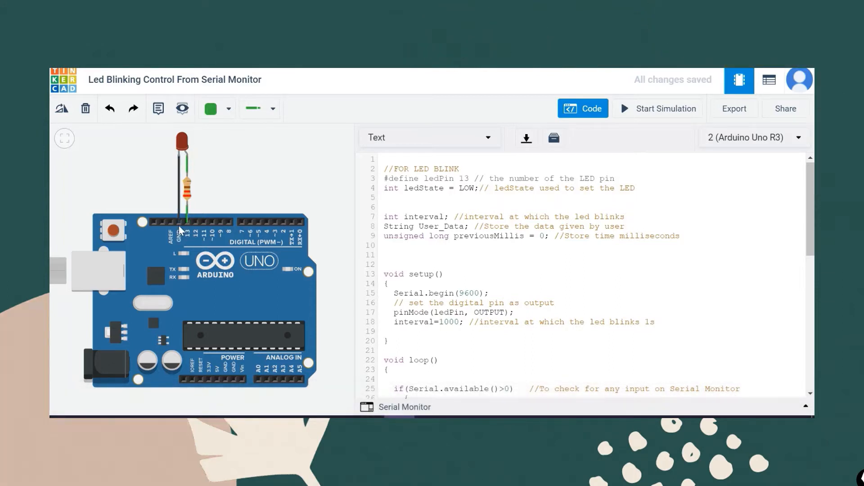
mouse_move(263, 292)
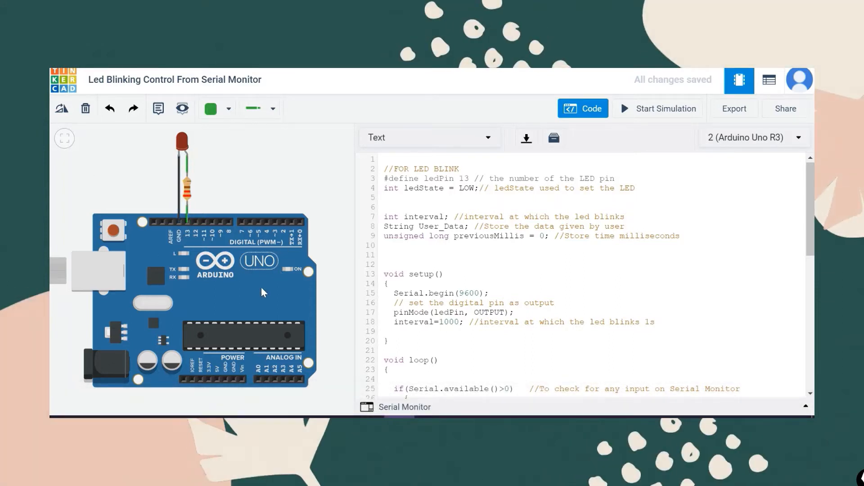
mouse_move(328, 291)
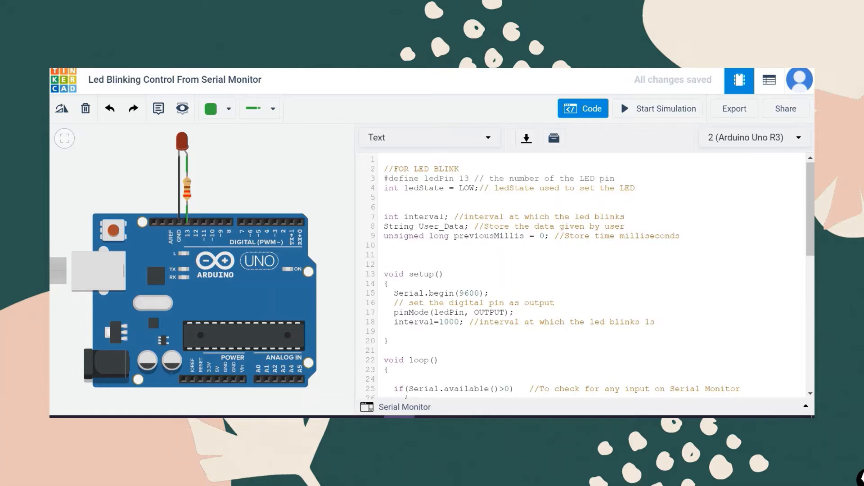
Review the sketch's setup, highlighting the pinMode statement and the interval=1000 assignment.
double_click(425, 178)
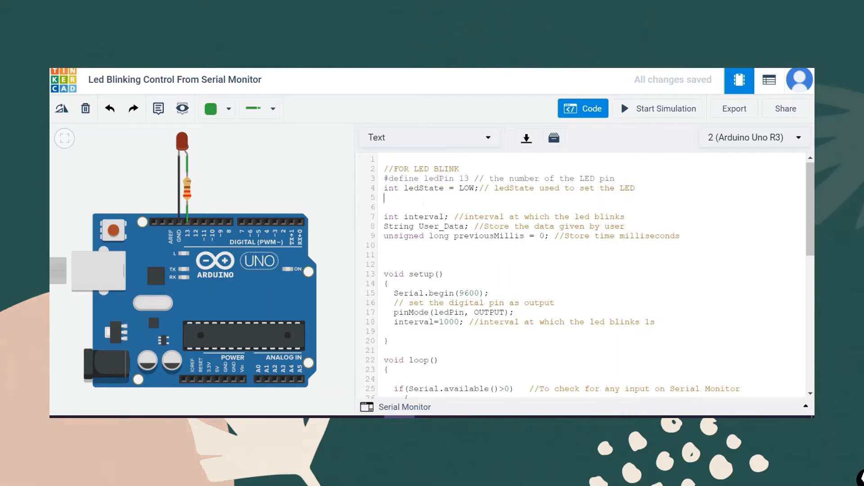
double_click(414, 188)
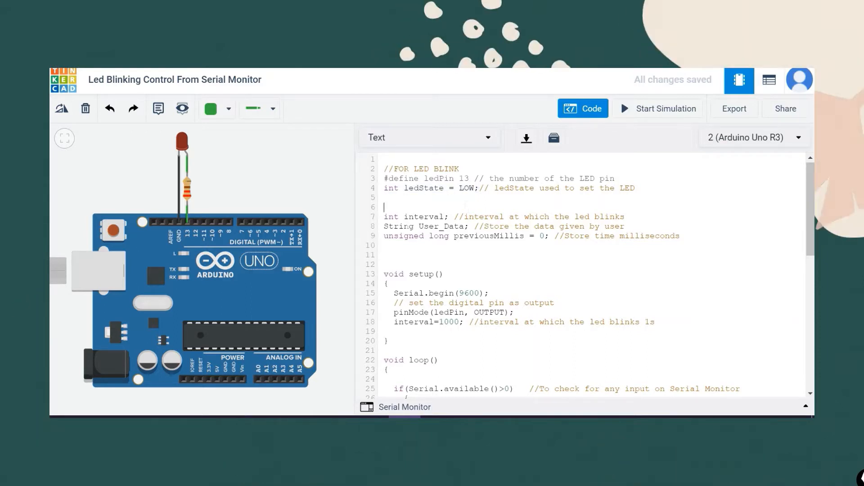
double_click(394, 217)
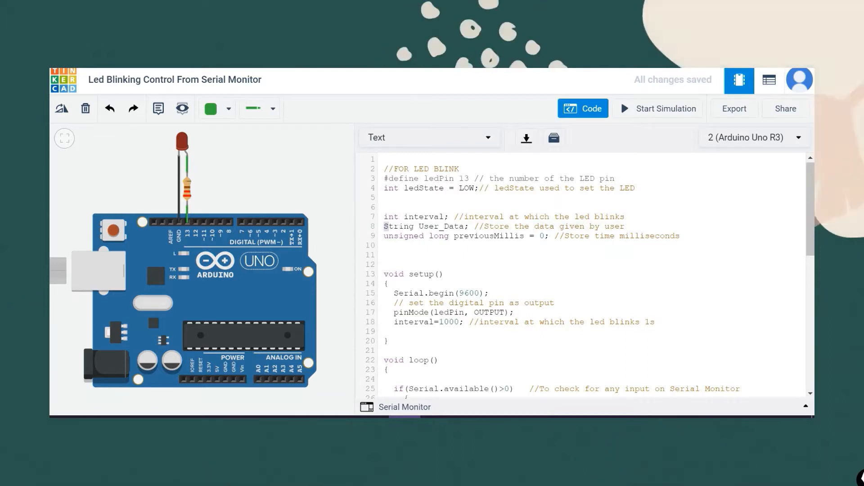
double_click(423, 226)
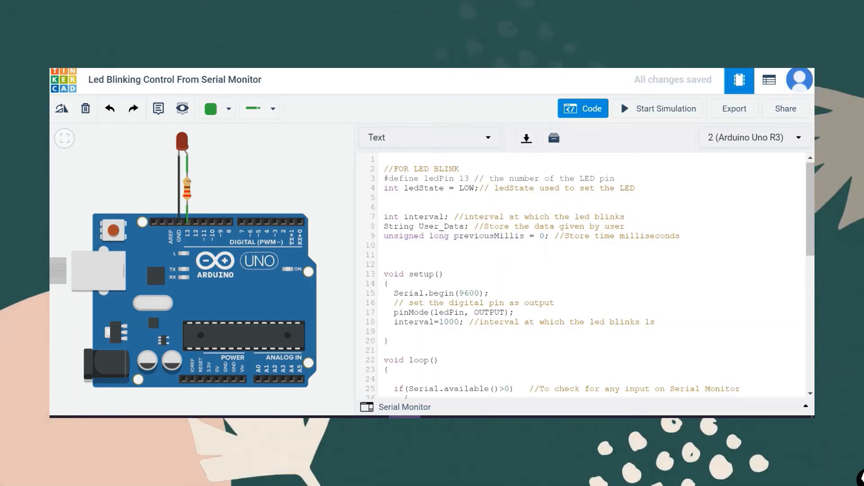
click(385, 255)
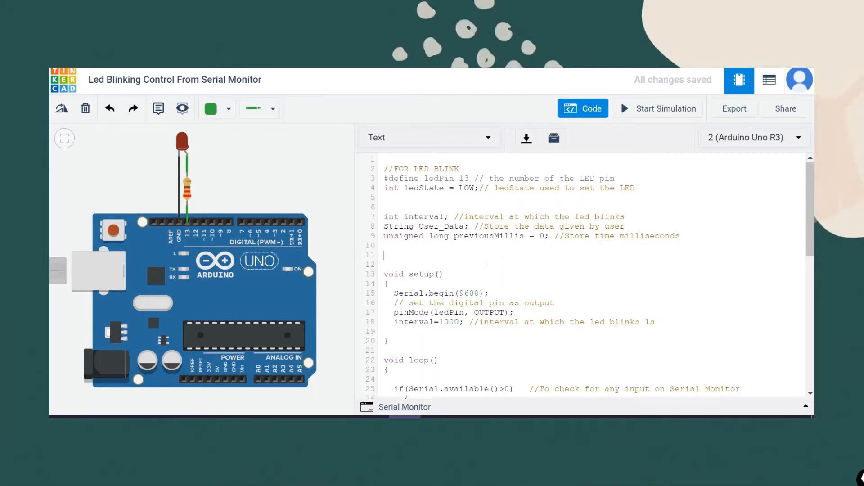
scroll(down, 3)
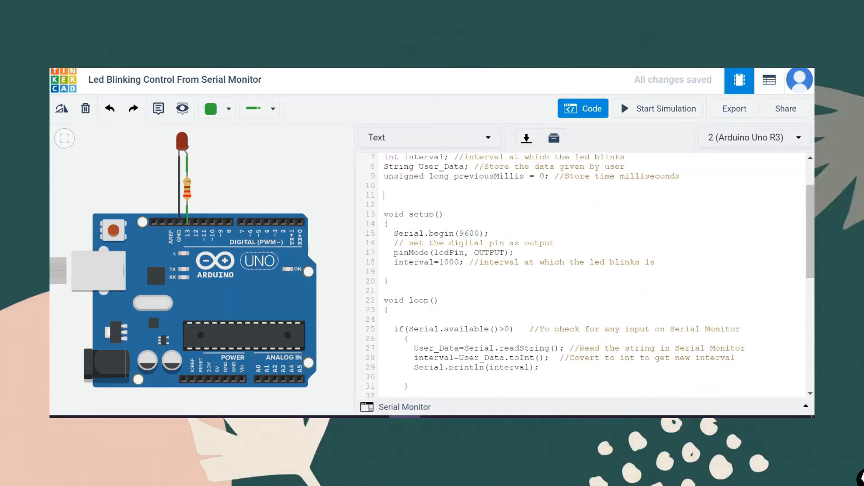
double_click(441, 233)
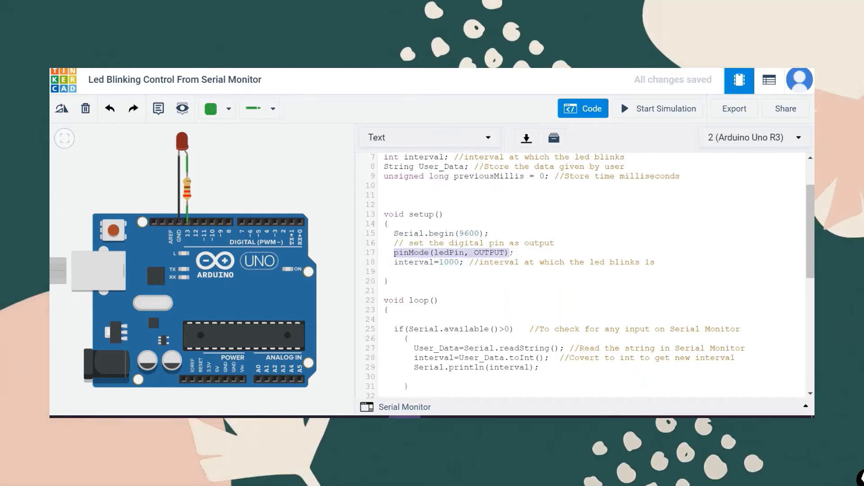
click(411, 262)
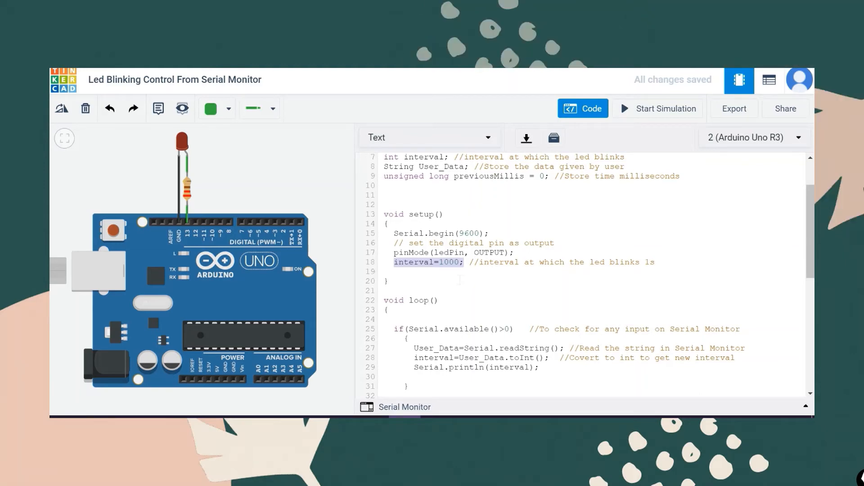
scroll(down, 3)
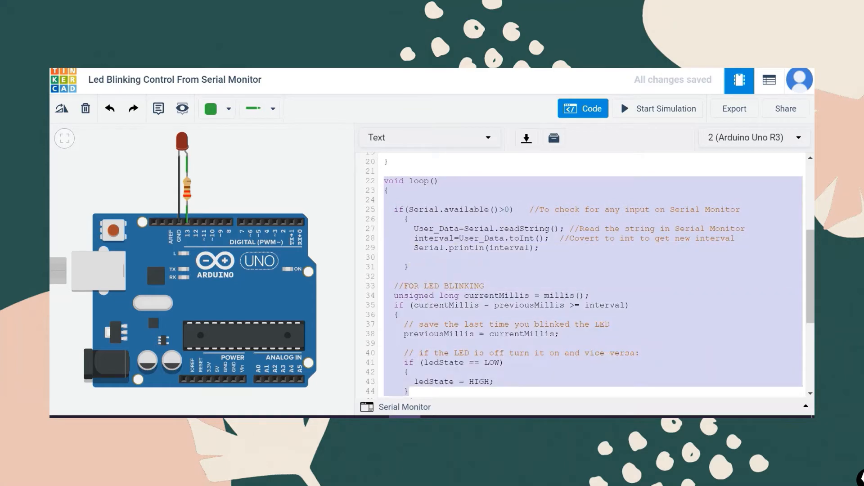
scroll(up, 3)
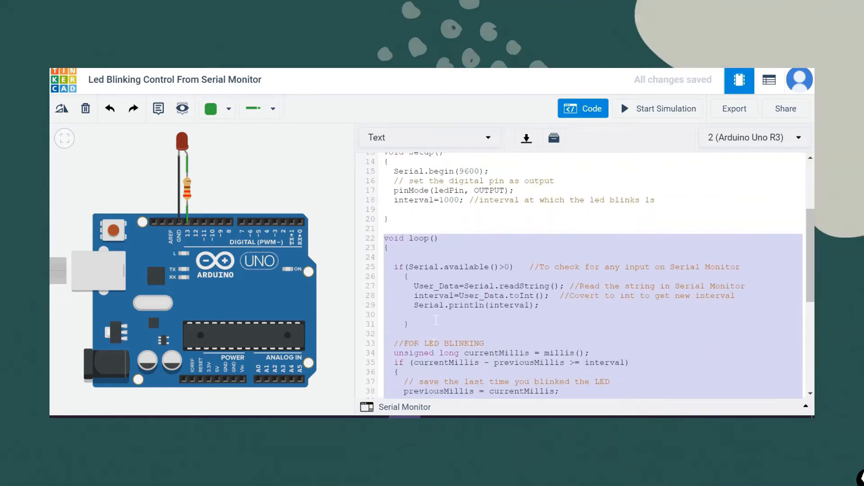
click(435, 320)
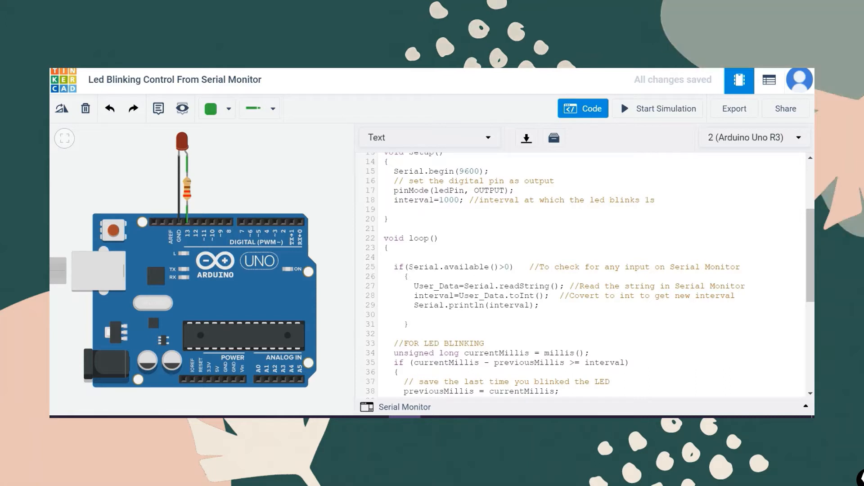
Review the serial input handling, highlighting User_Data.toInt() and Serial.println(interval).
double_click(444, 267)
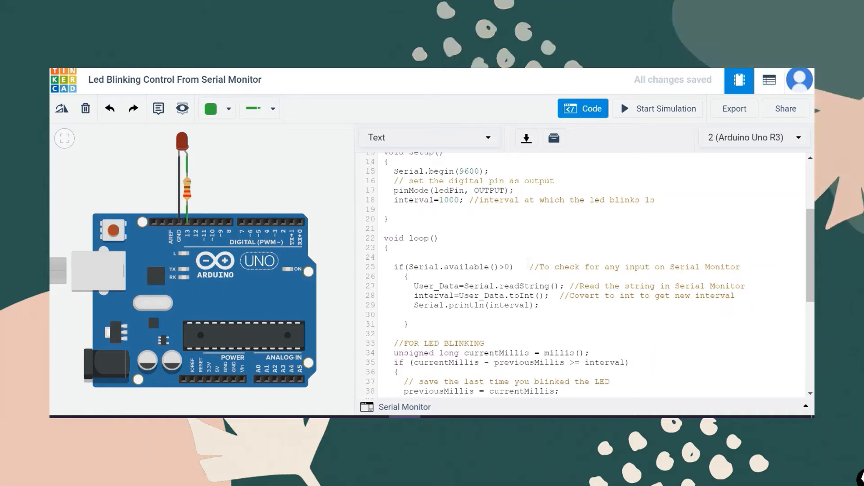
click(521, 267)
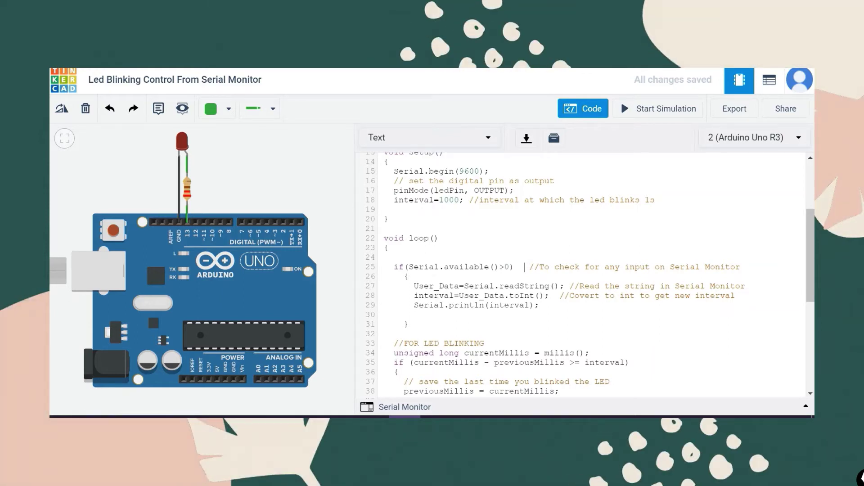
scroll(down, 3)
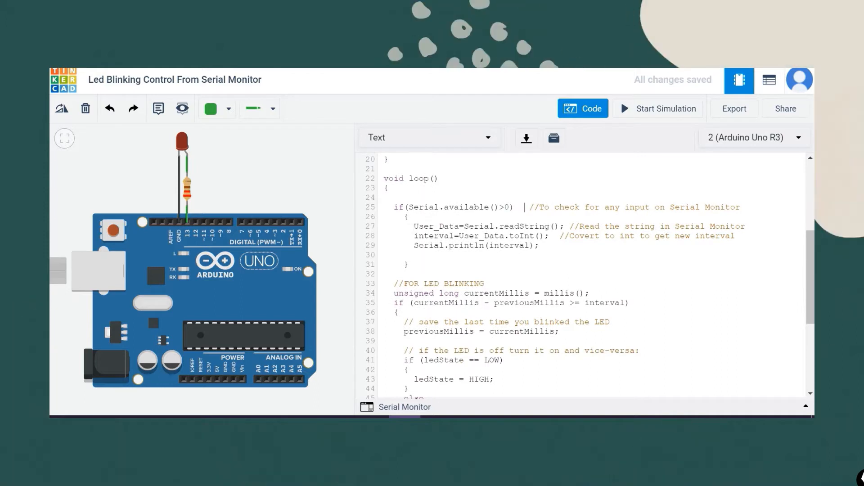
double_click(479, 226)
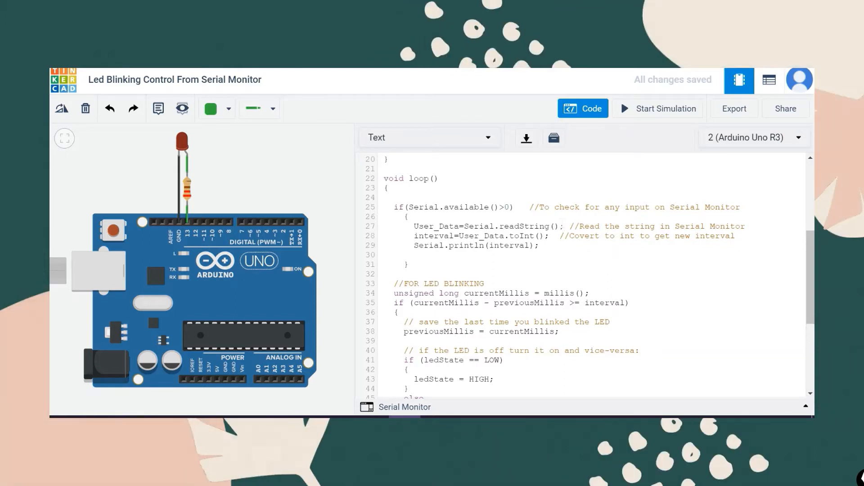
double_click(431, 227)
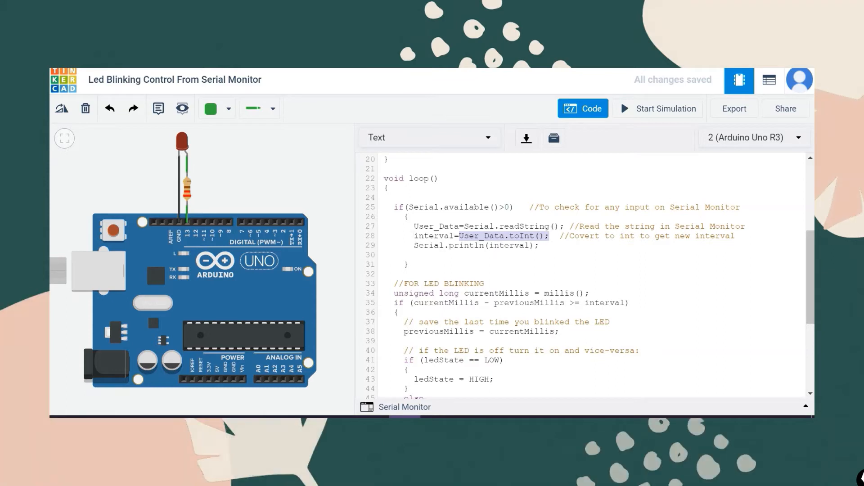
double_click(434, 236)
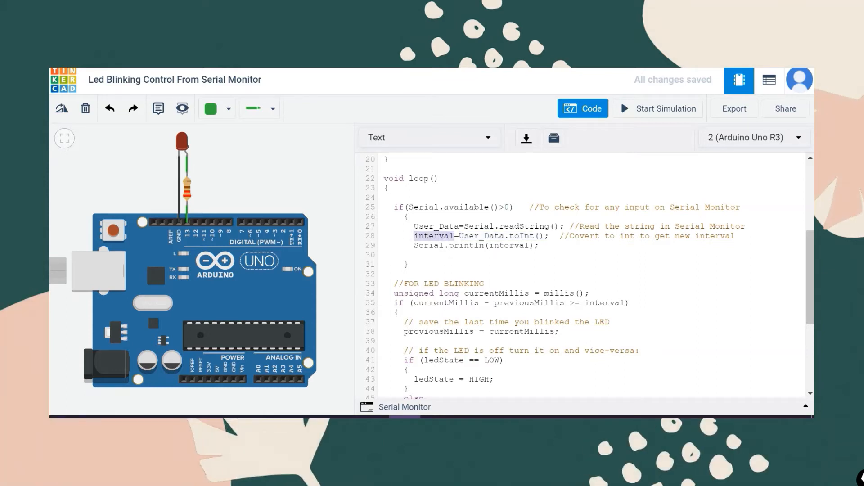
click(434, 236)
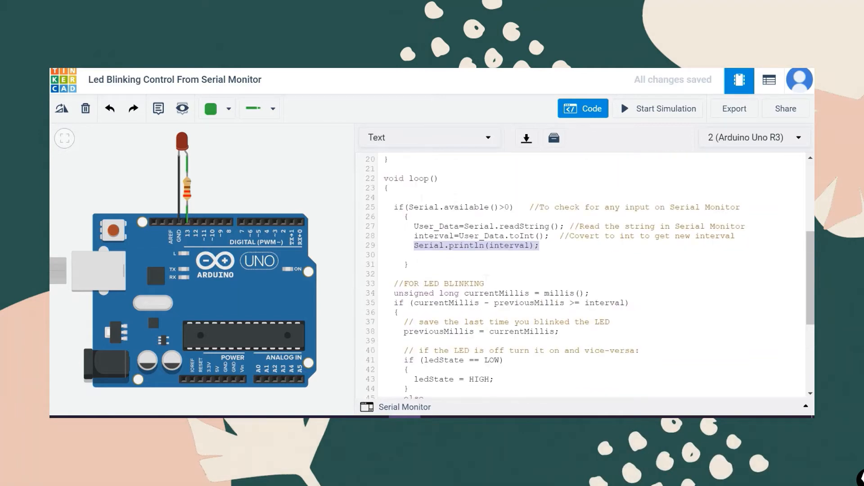
scroll(down, 3)
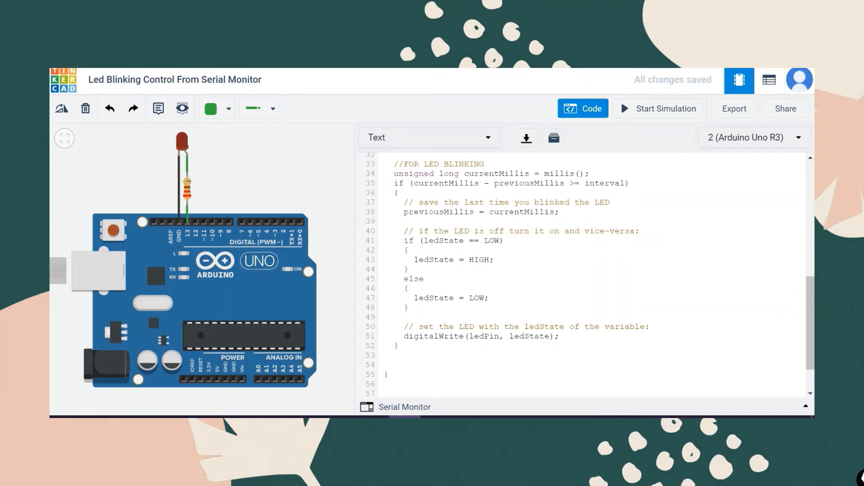
click(429, 202)
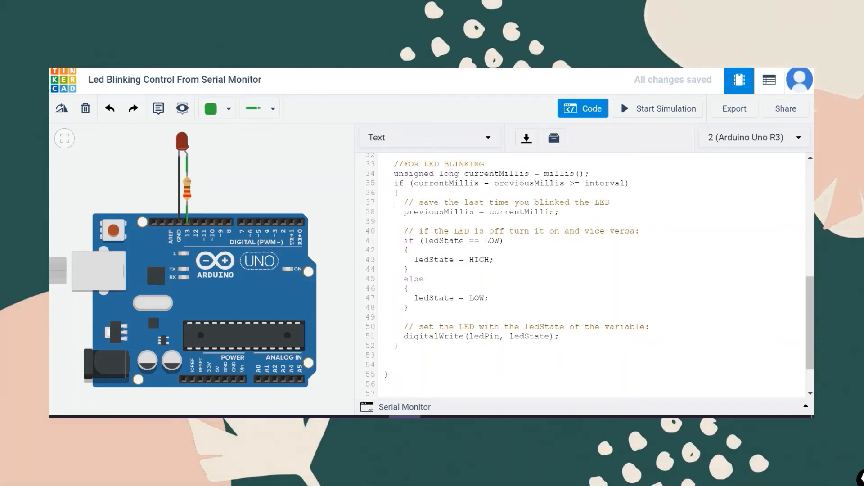
Inspect the loop's interval check, highlighting previousMillis.
double_click(435, 212)
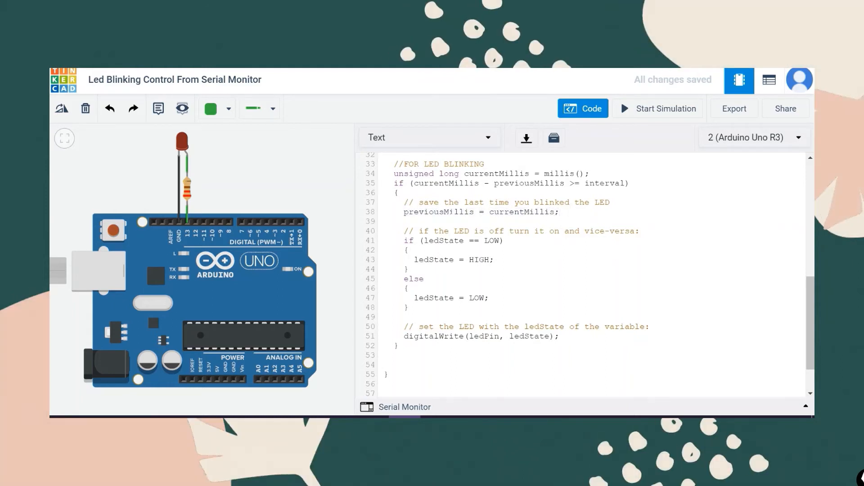
click(559, 212)
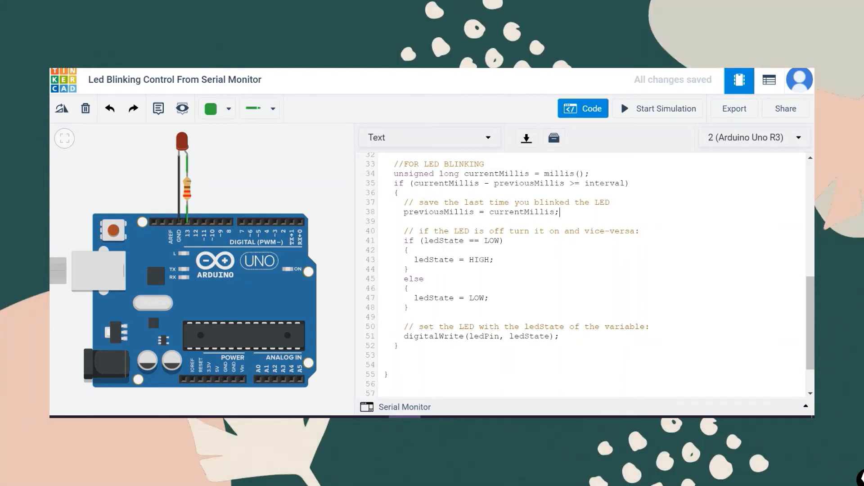
double_click(444, 241)
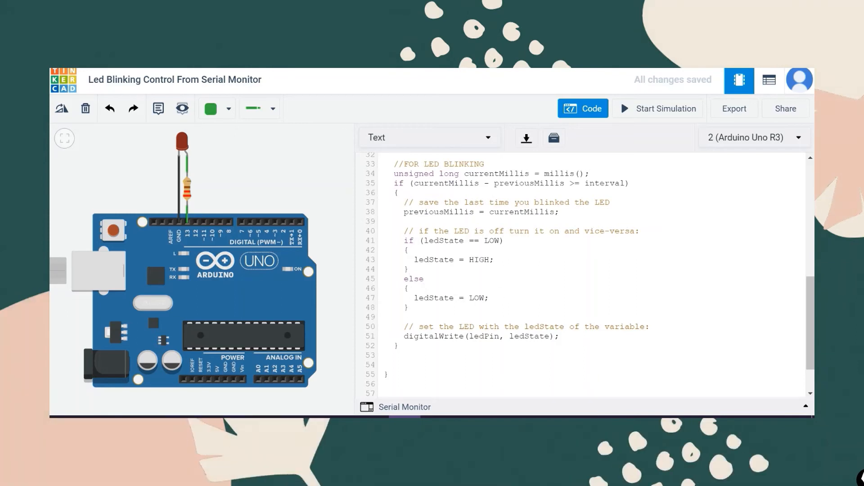
scroll(up, 3)
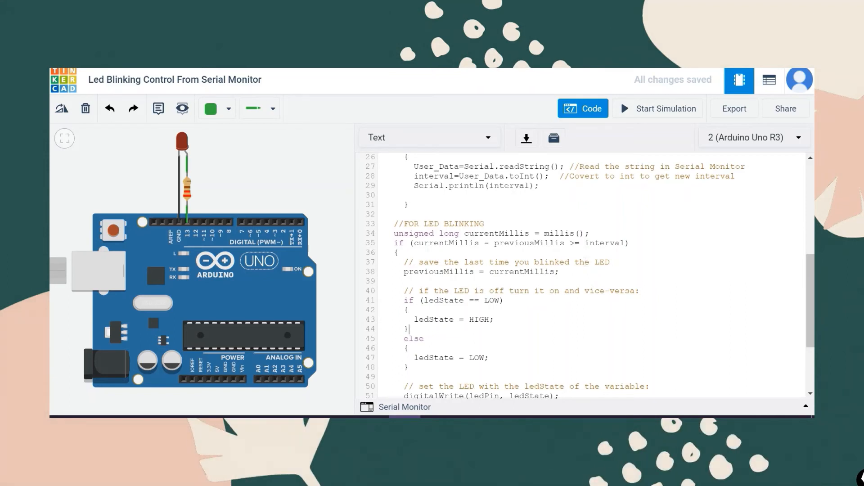
double_click(447, 243)
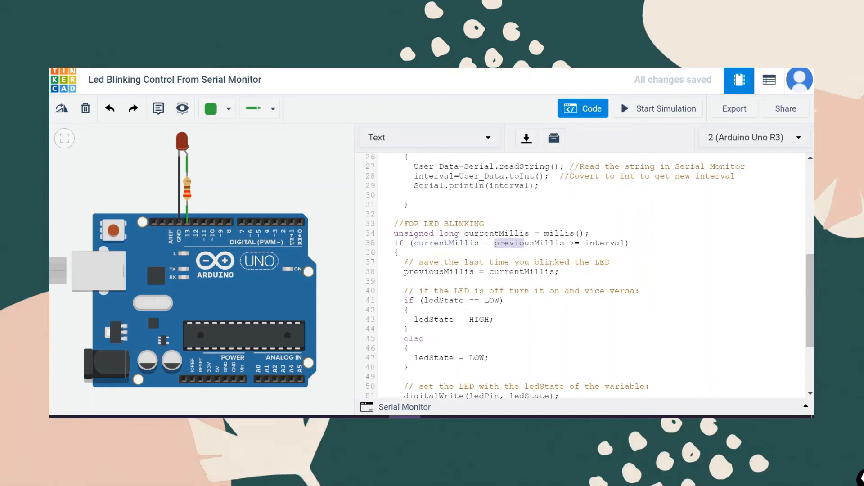
double_click(529, 243)
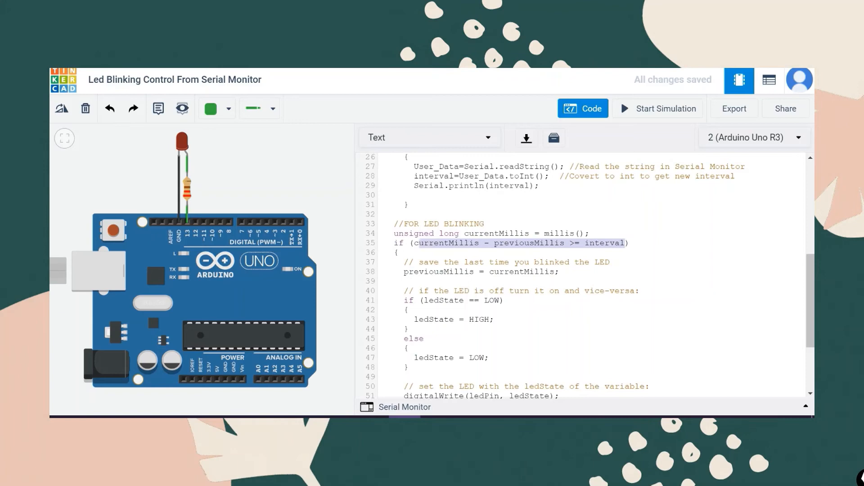
scroll(down, 3)
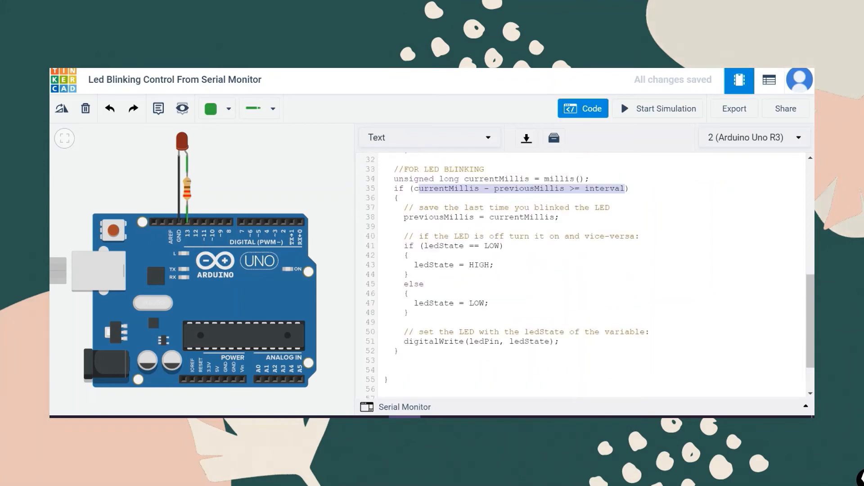
scroll(up, 3)
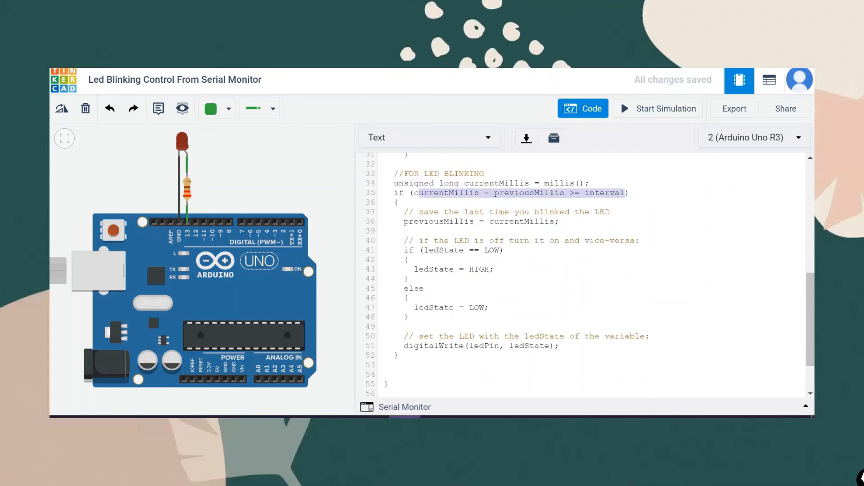
scroll(down, 3)
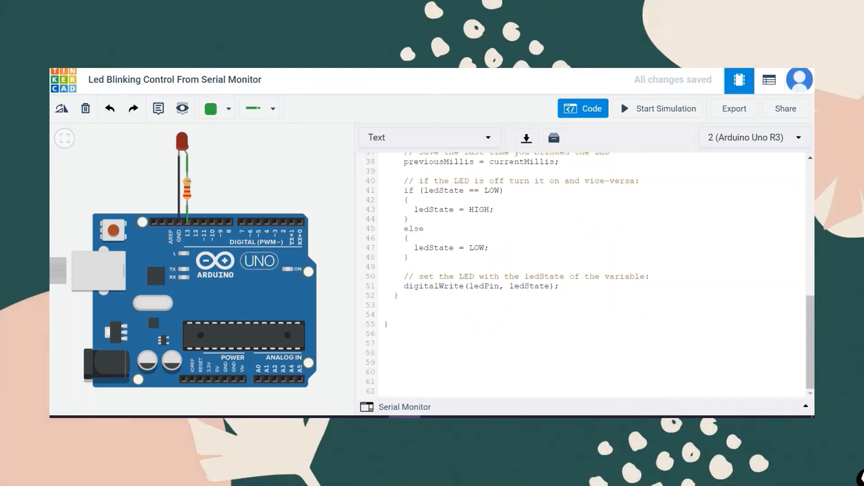
click(493, 209)
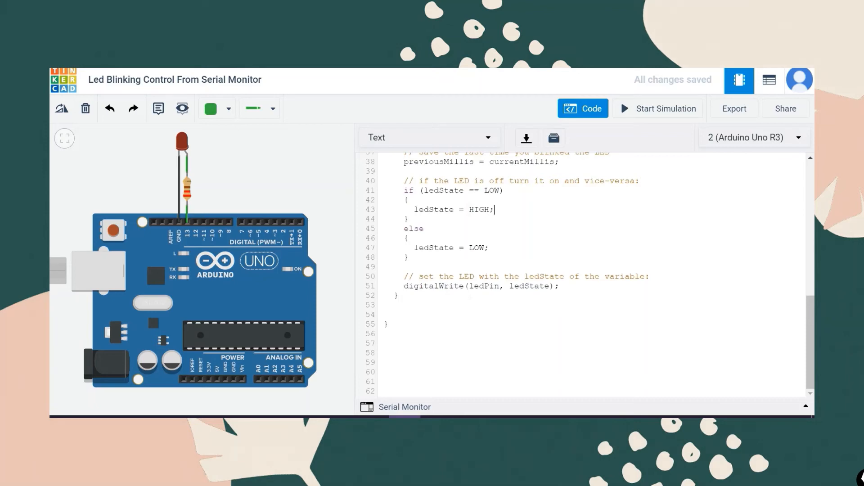
scroll(up, 3)
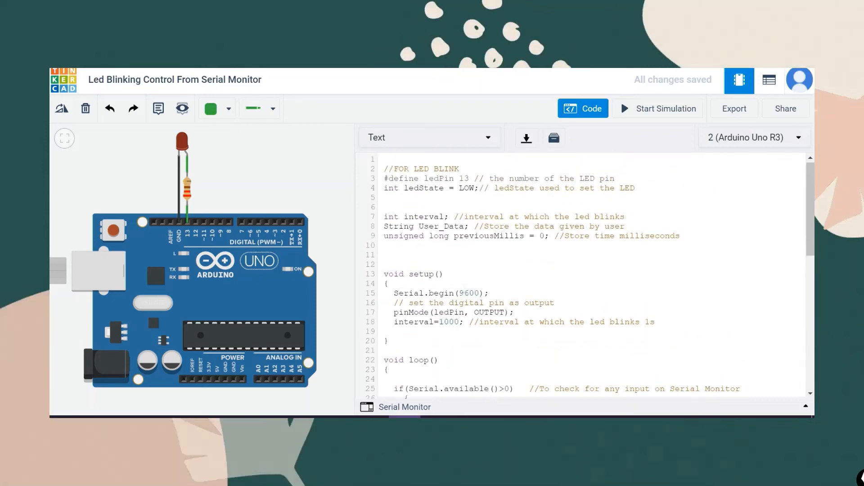
scroll(down, 3)
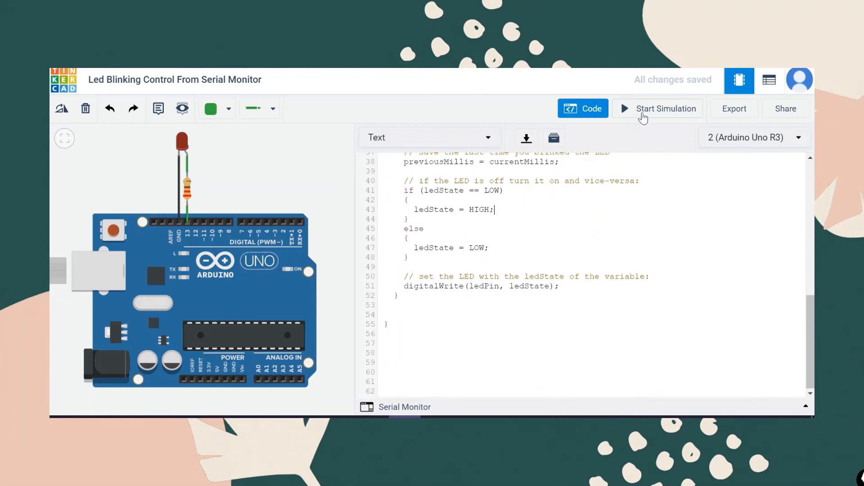
Run the circuit simulation and open the Serial Monitor below the code panel.
click(666, 108)
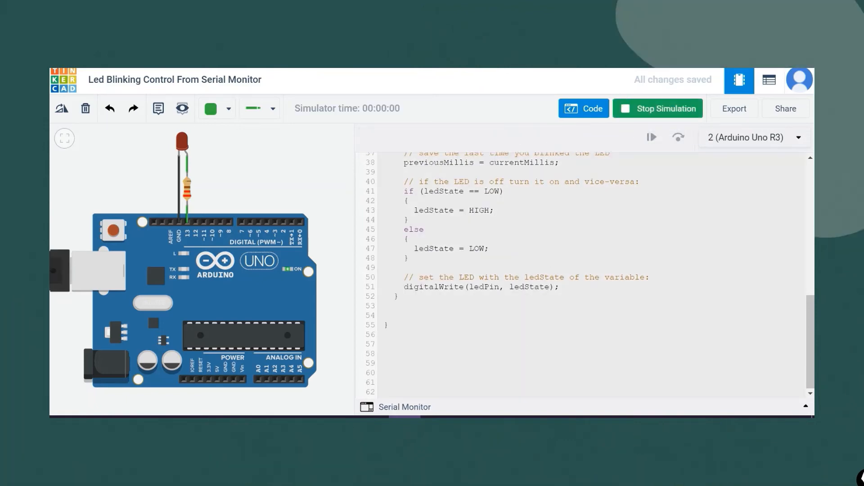
mouse_move(498, 408)
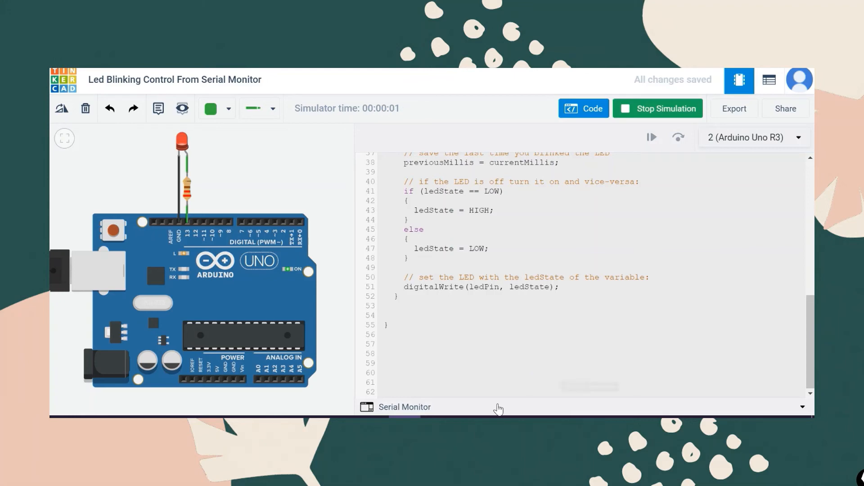
click(404, 407)
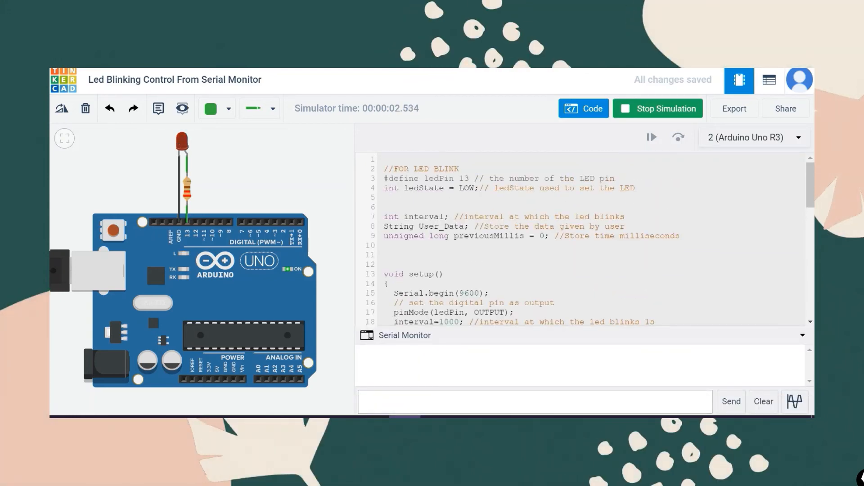
scroll(down, 3)
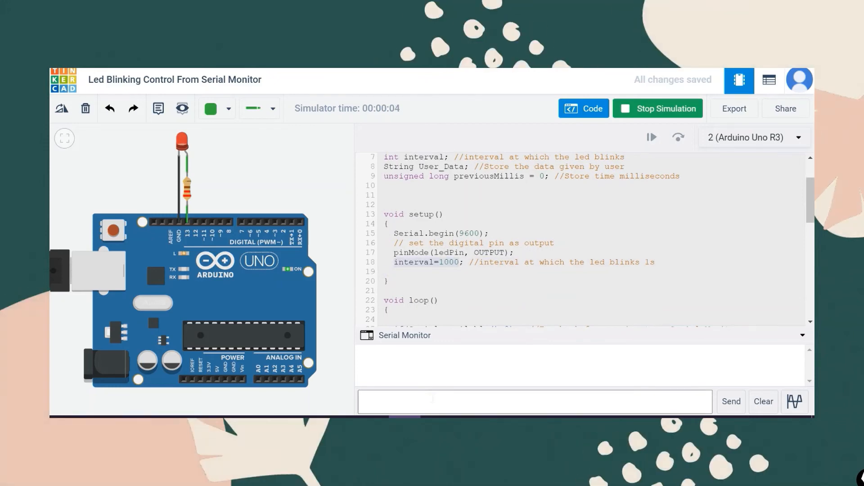
Send blink intervals of 200, 500 and 3000 ms through the Serial Monitor.
text(200)
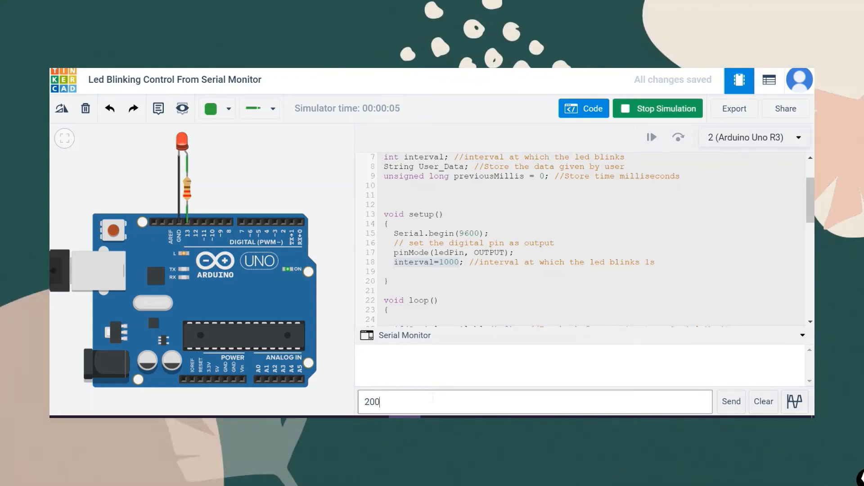
click(730, 401)
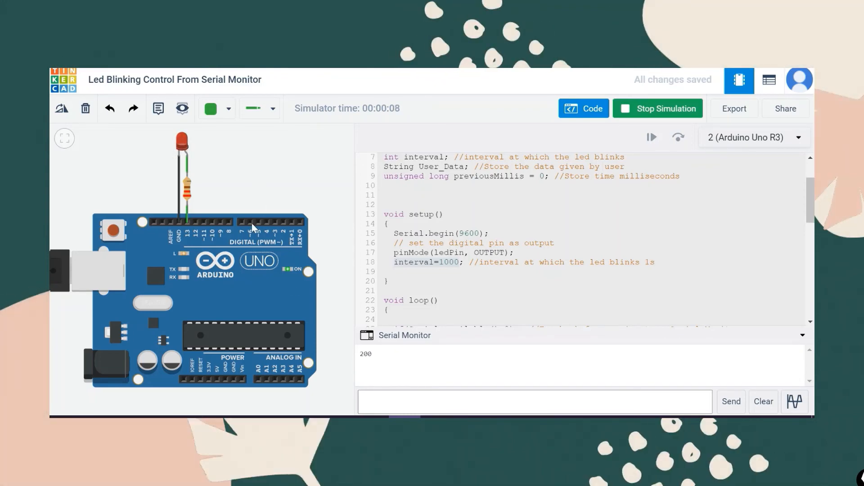
text(50)
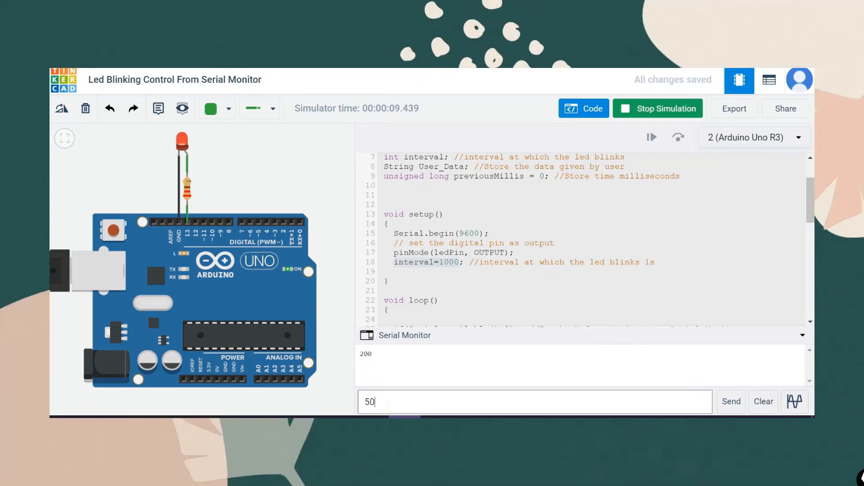
click(731, 402)
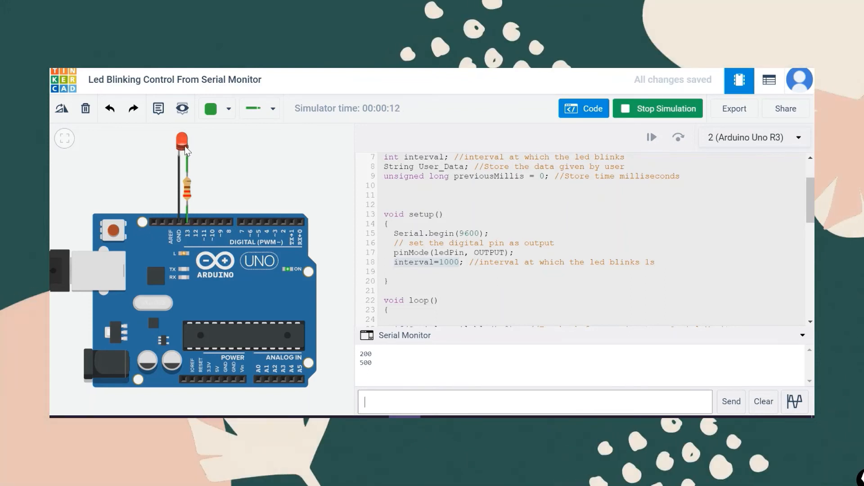
text(30)
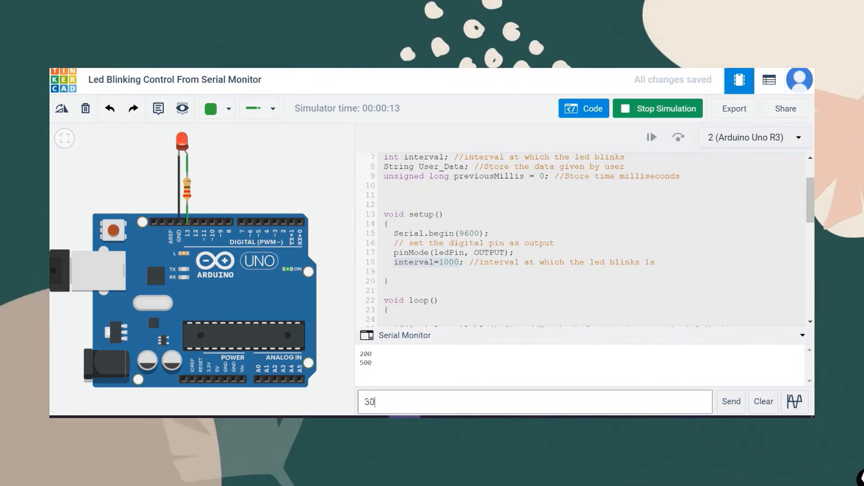
click(731, 401)
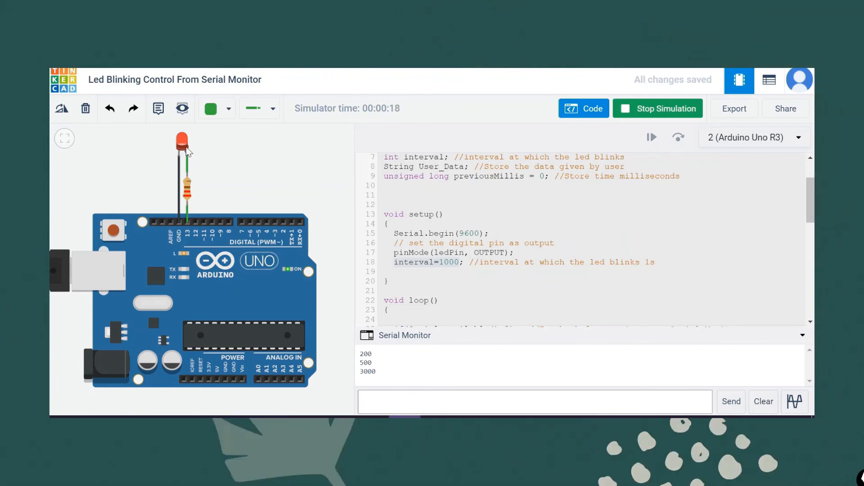
mouse_move(406, 132)
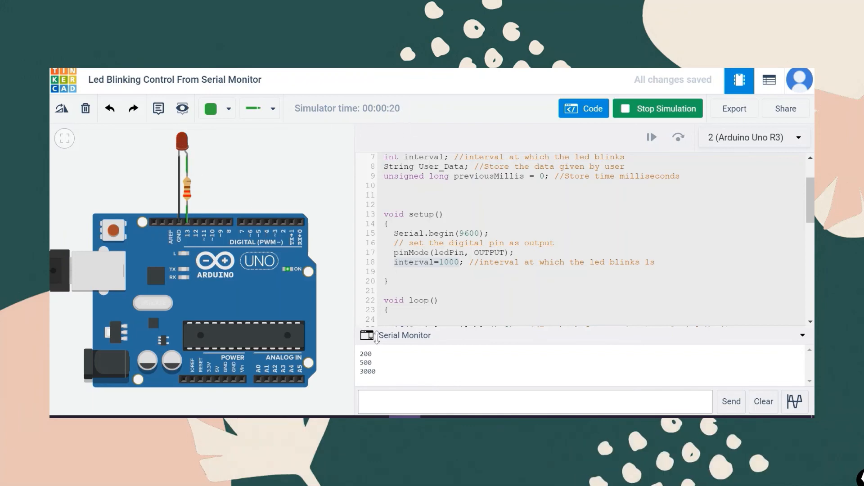
Send 5000 ms, then 1000 ms, as blink intervals through the Serial Monitor.
text(5000)
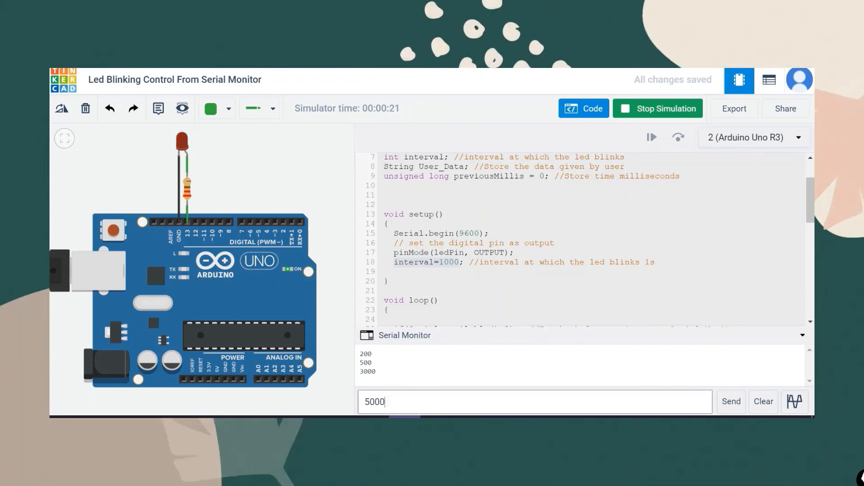
click(731, 401)
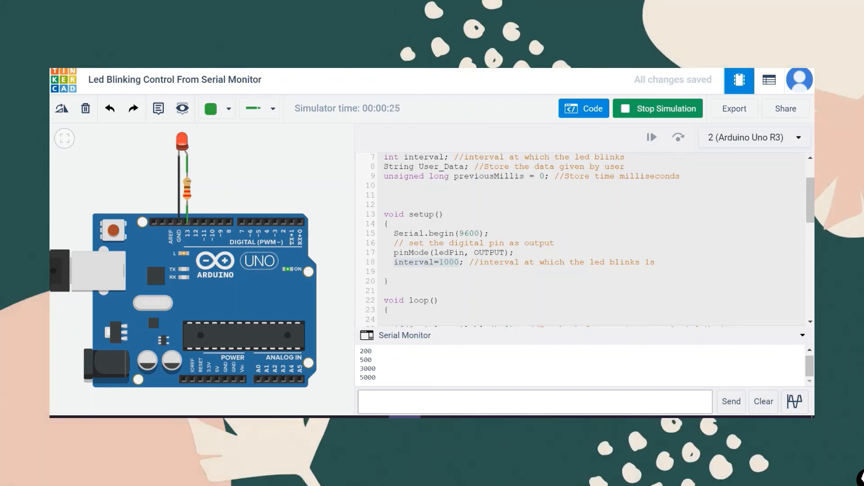
mouse_move(395, 120)
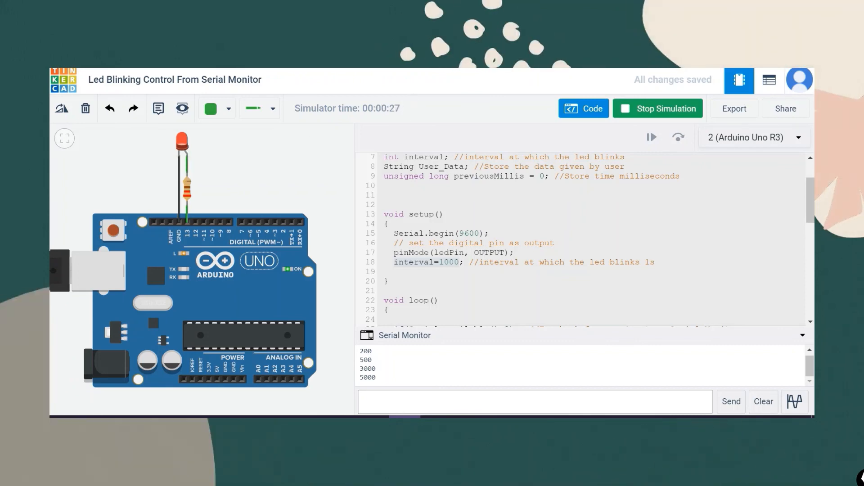
mouse_move(190, 156)
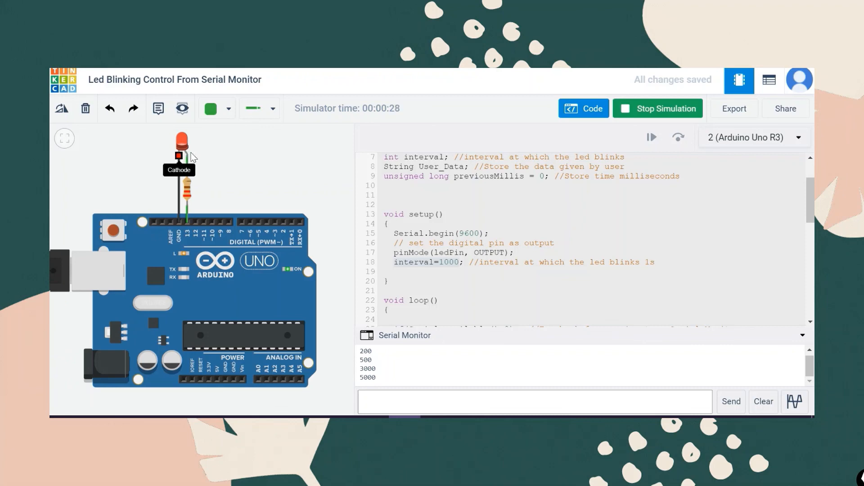
mouse_move(199, 155)
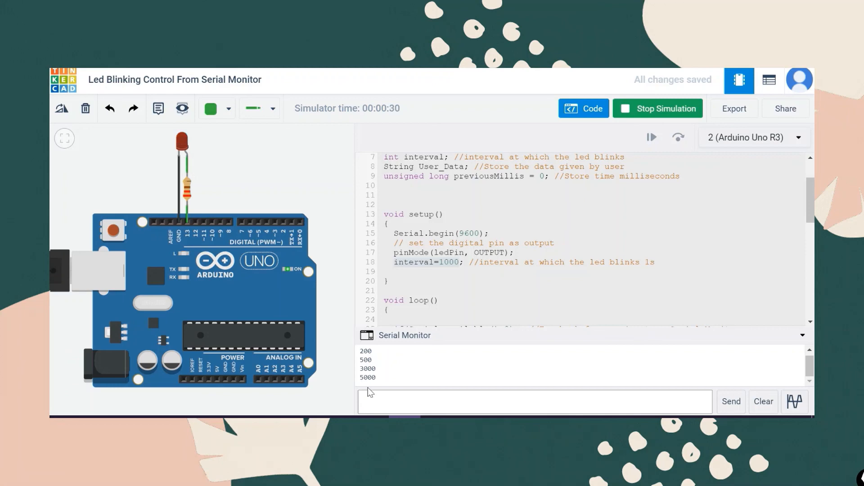
text(1000)
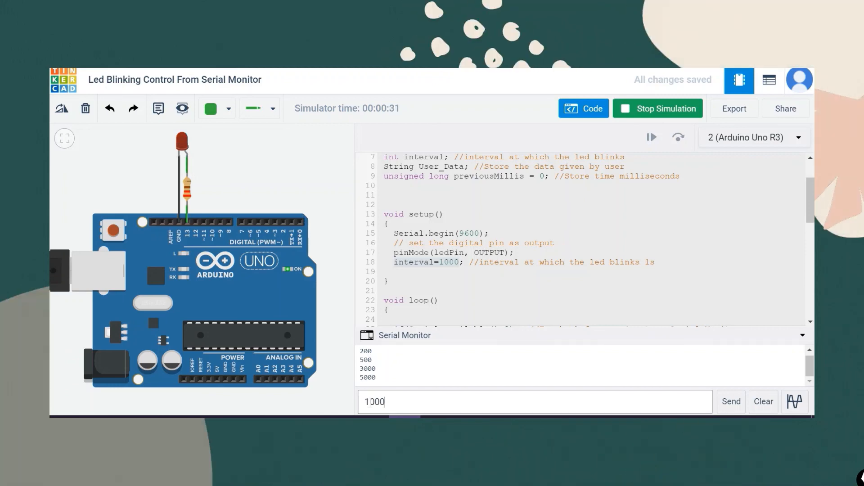
click(730, 401)
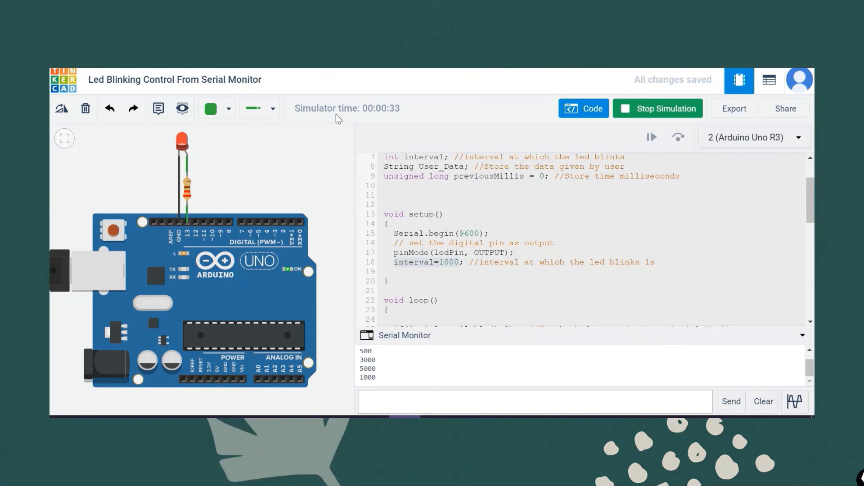
mouse_move(193, 160)
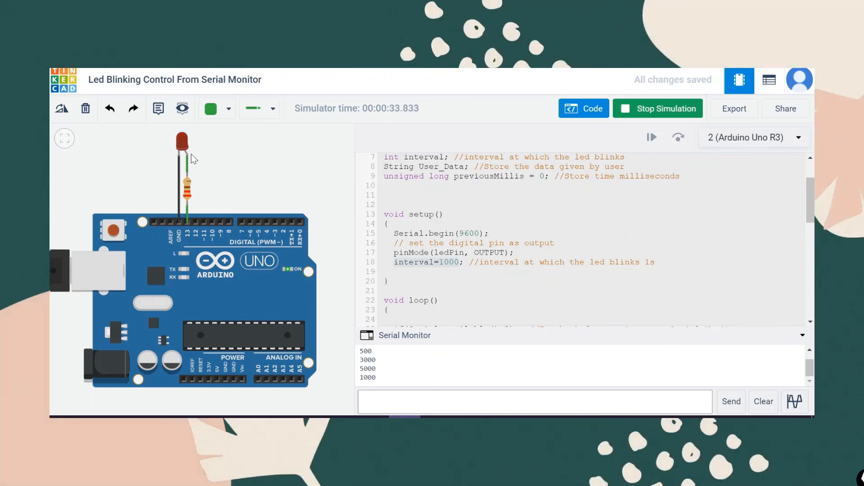
scroll(down, 3)
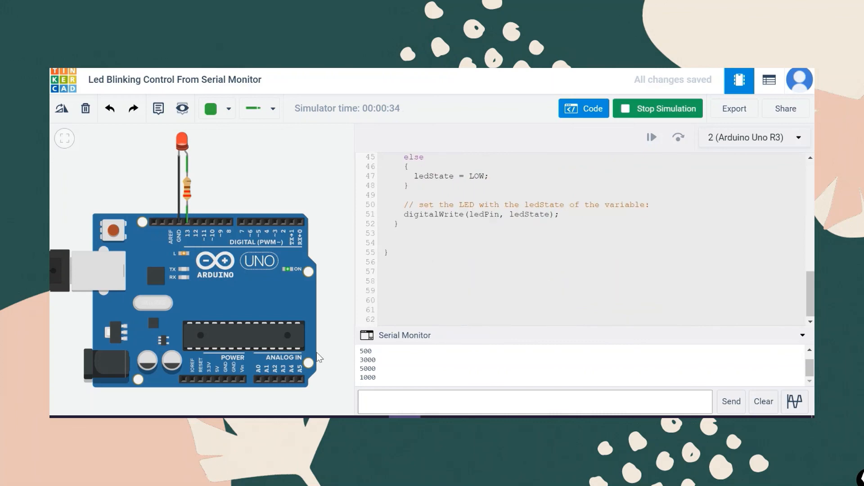
scroll(up, 3)
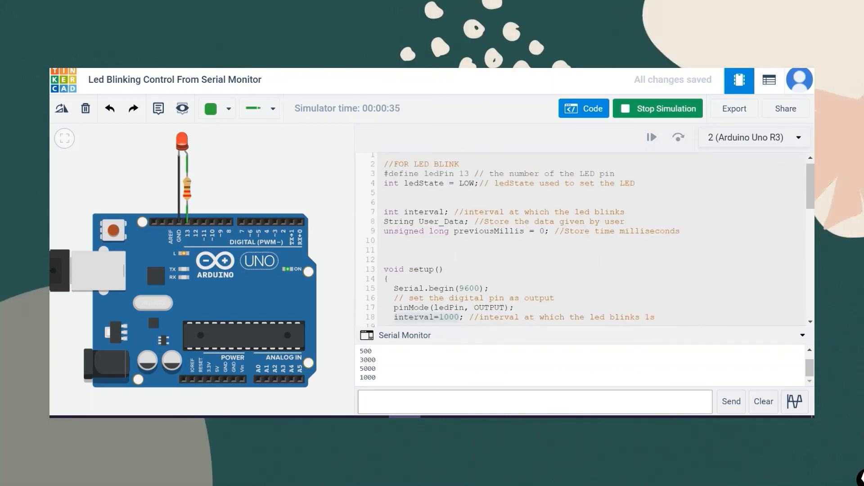